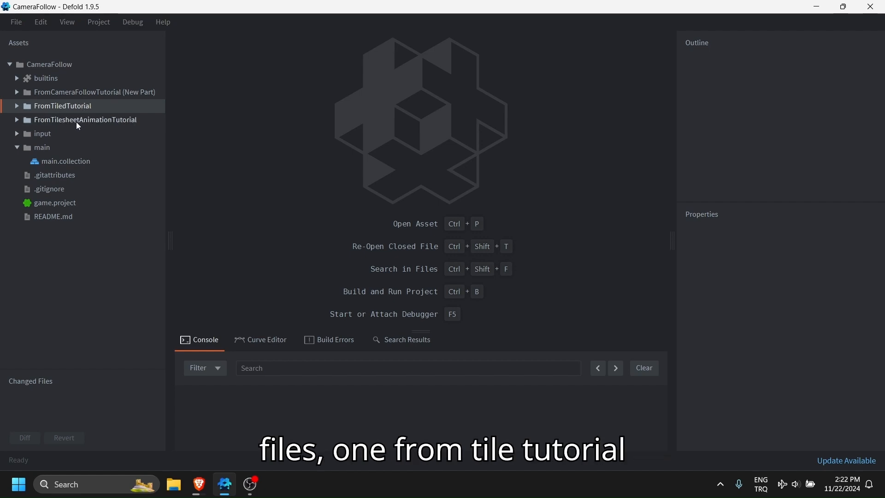
- Open the .tilemap from FromTiledTutorial and list the FromTilesheetAnimationTutorial folder's files
click(86, 119)
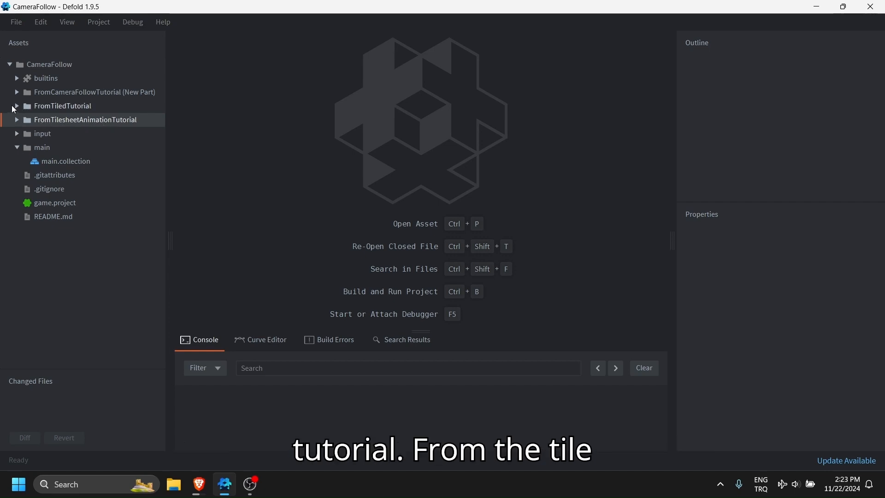
click(17, 106)
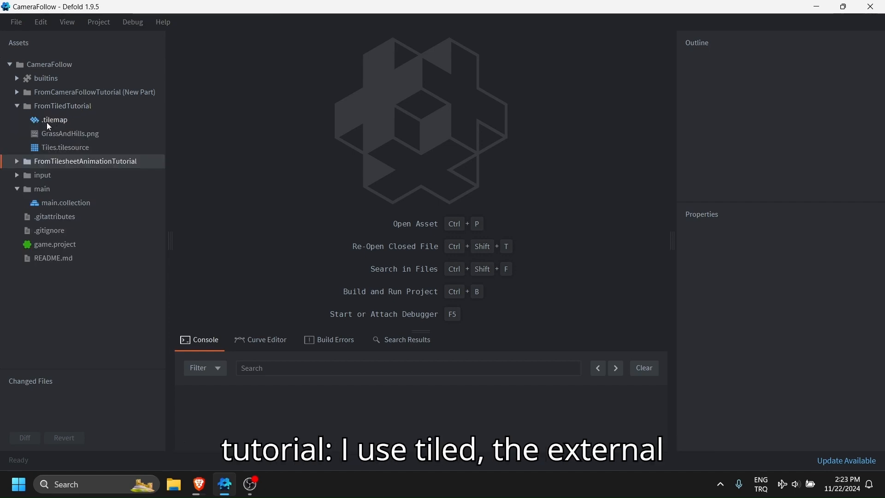
double_click(55, 120)
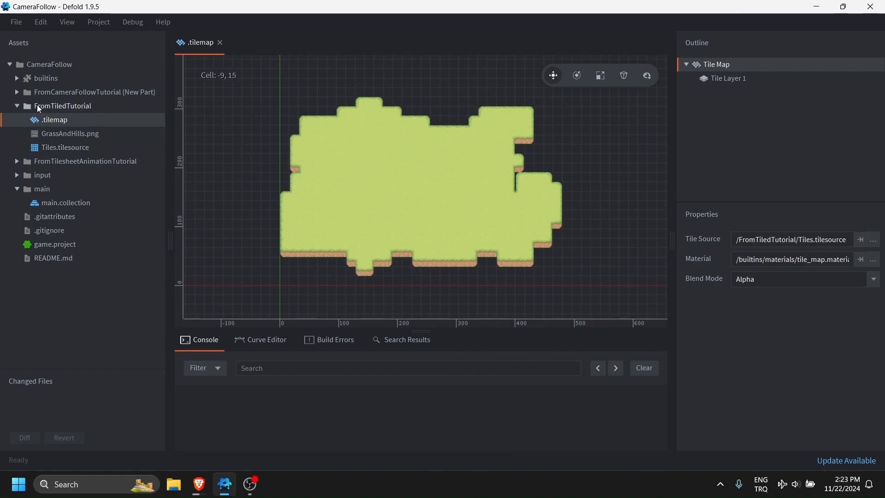
click(17, 119)
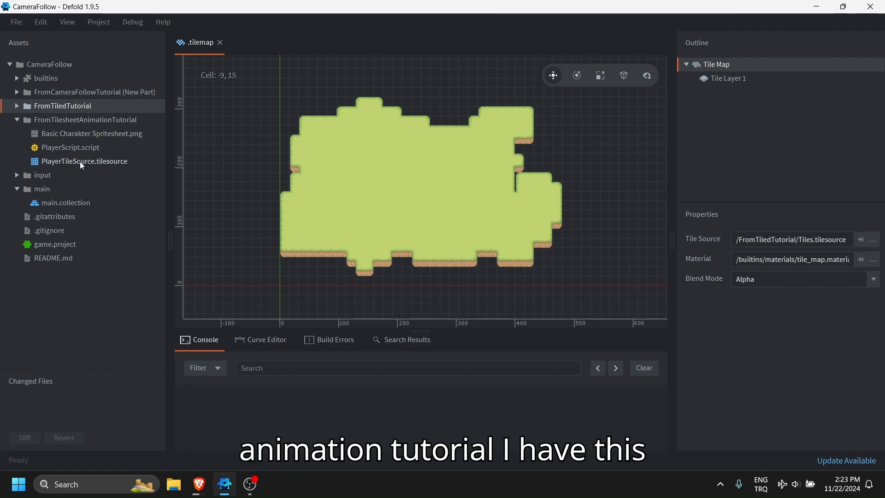
double_click(84, 161)
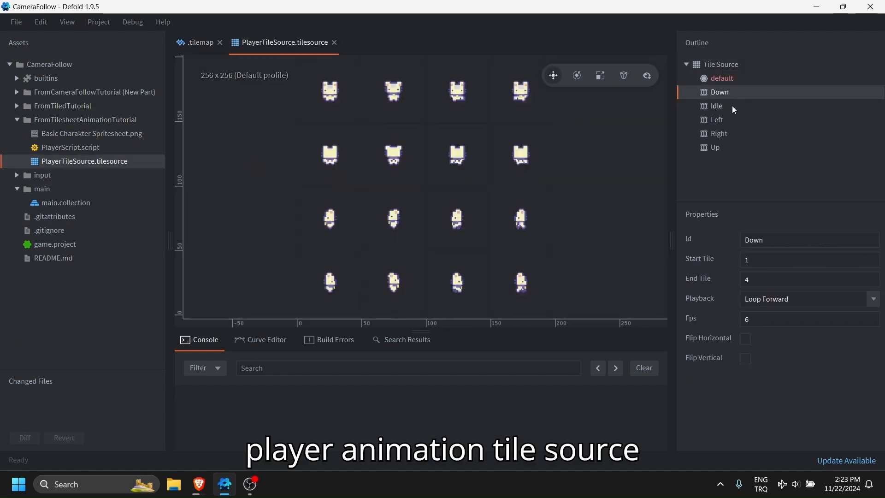
click(719, 133)
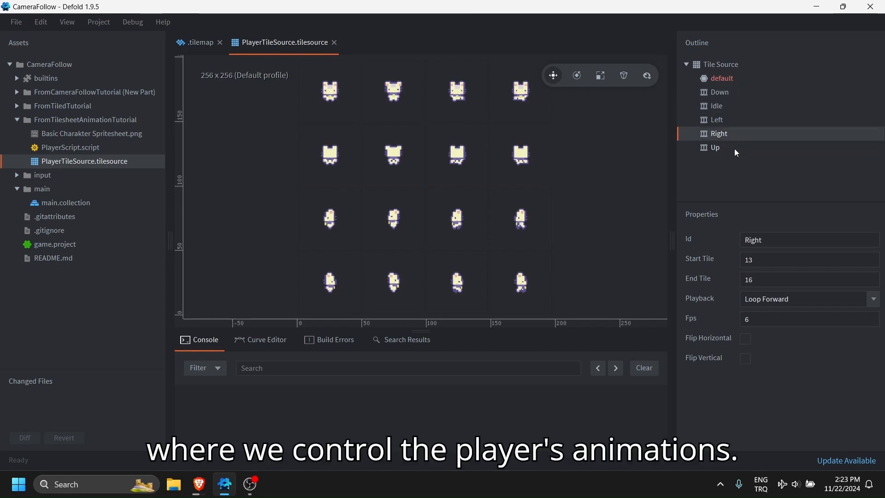
click(714, 148)
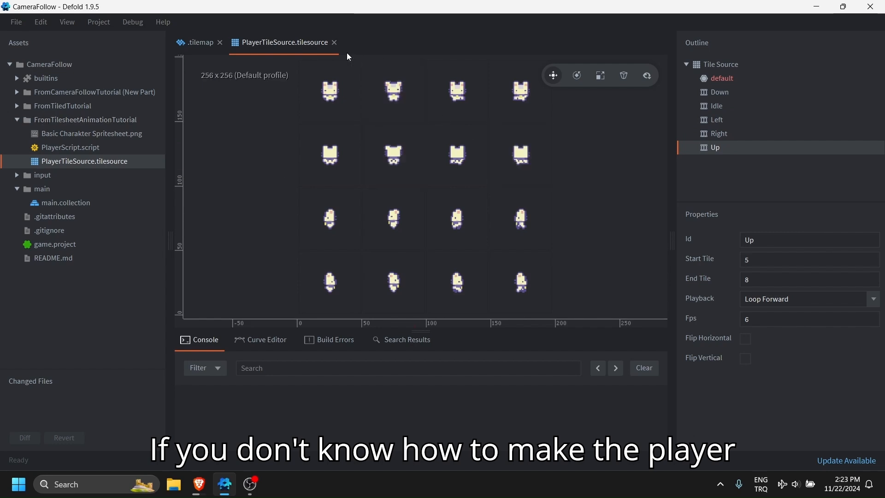
click(201, 43)
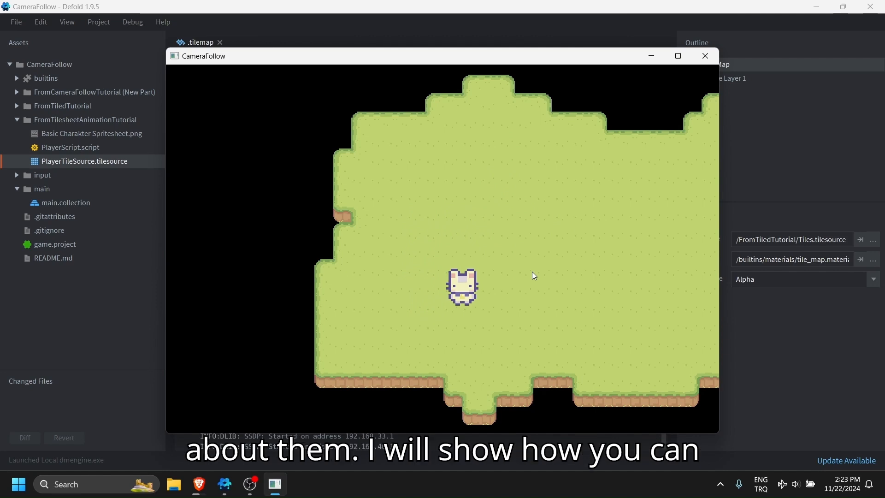
mouse_move(542, 277)
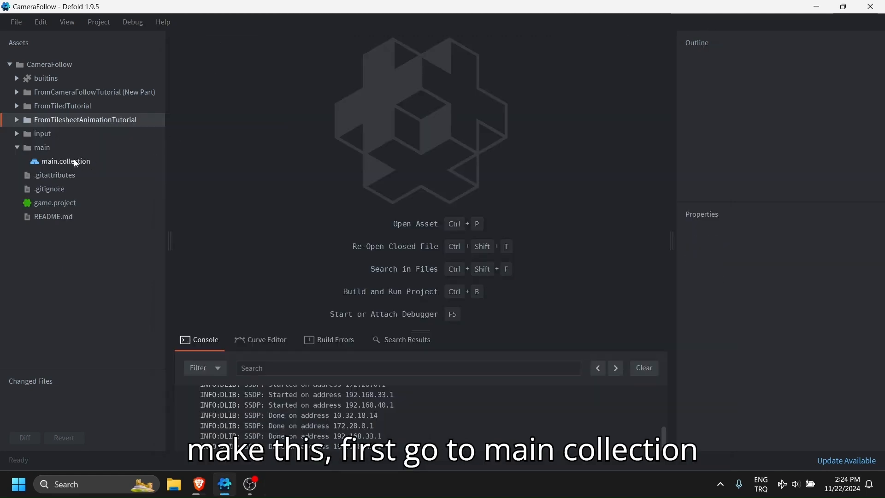
- Add a new game object with Id CameraParent to main.collection
double_click(65, 161)
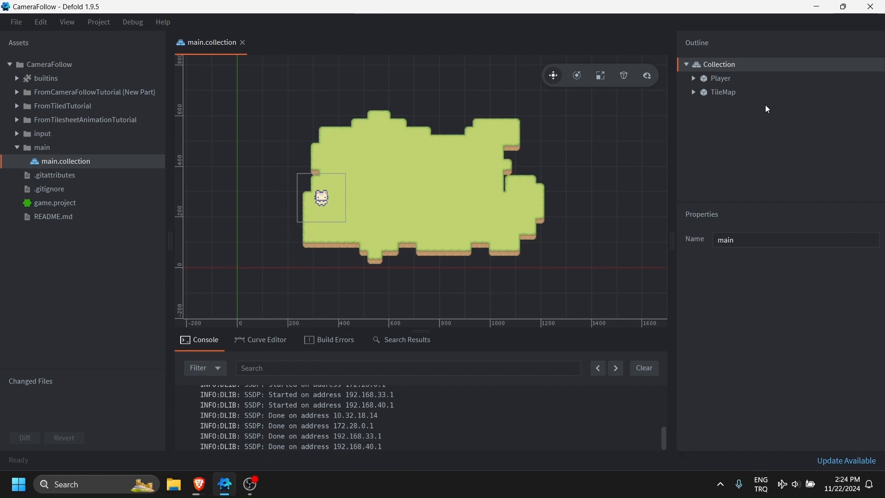
right_click(719, 64)
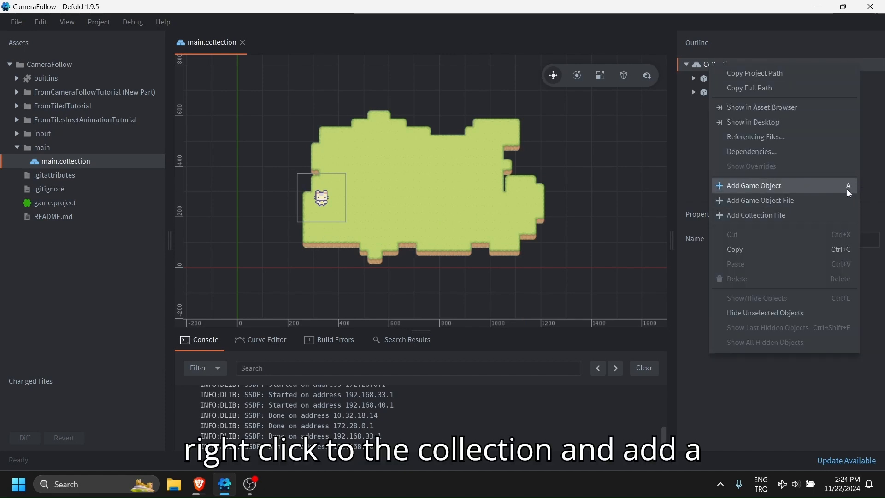
click(754, 185)
text(Camera)
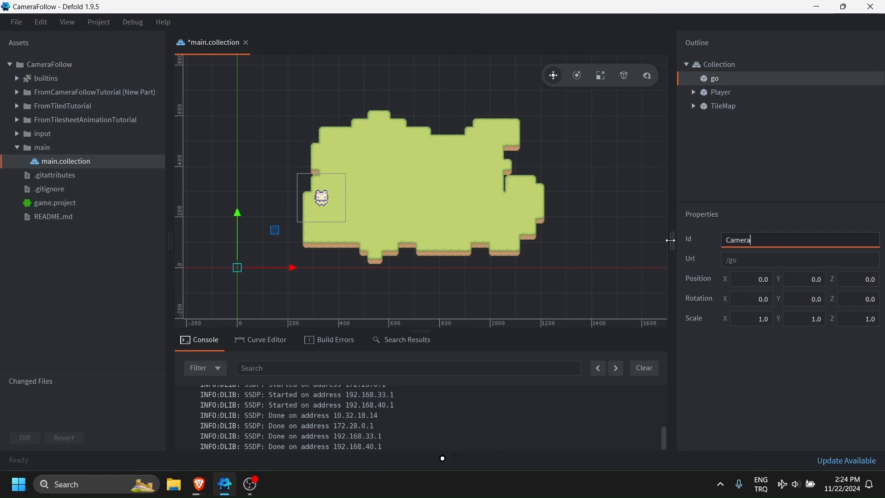
text(Parent)
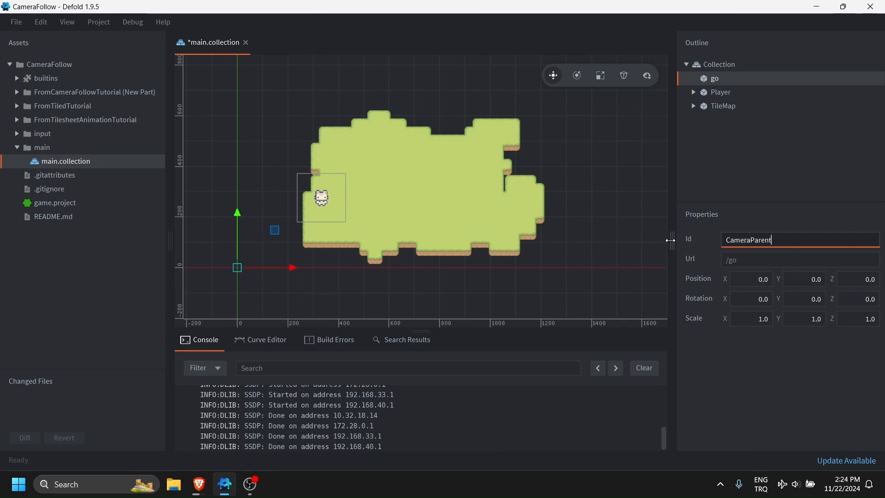
- Add a camera component inside the CameraParent game object
right_click(732, 78)
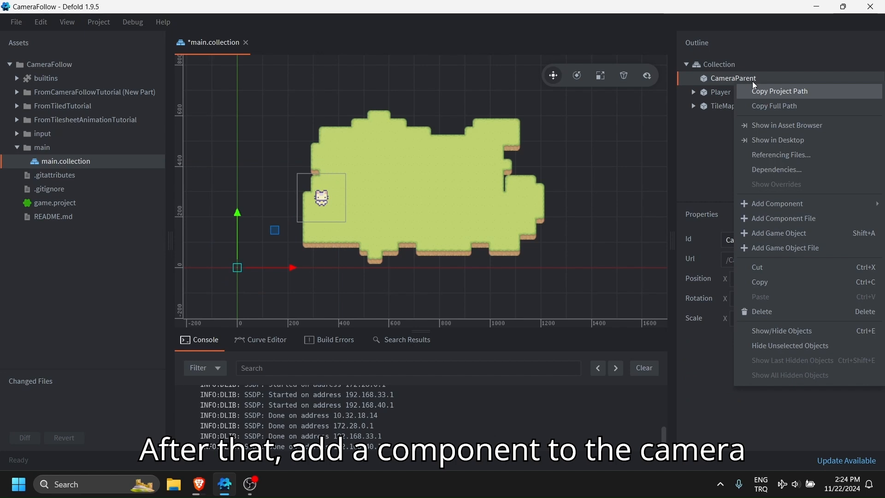
click(778, 203)
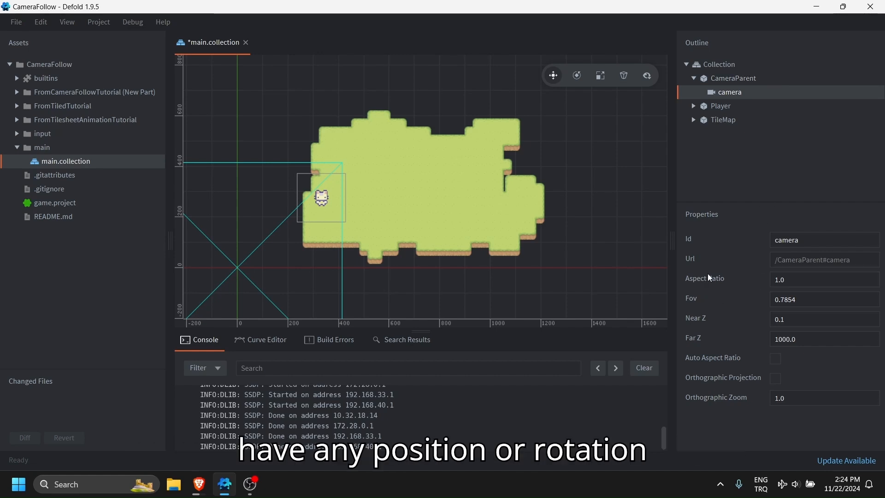
mouse_move(822, 149)
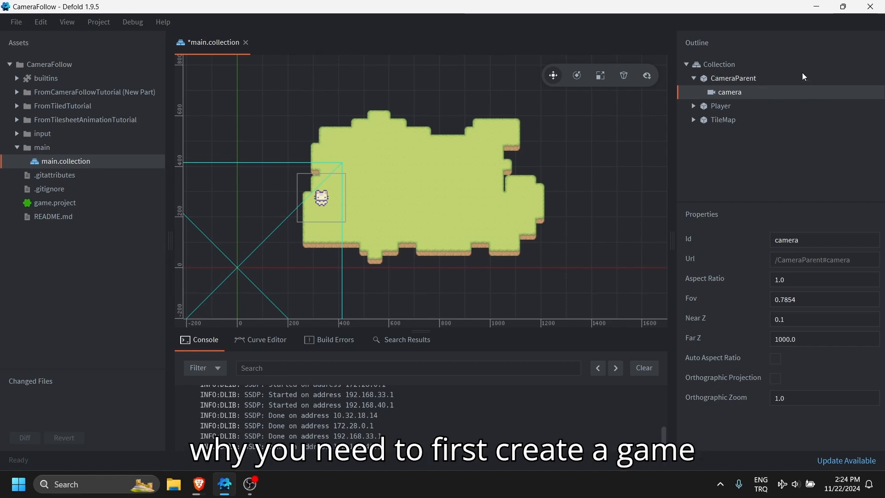
mouse_move(723, 82)
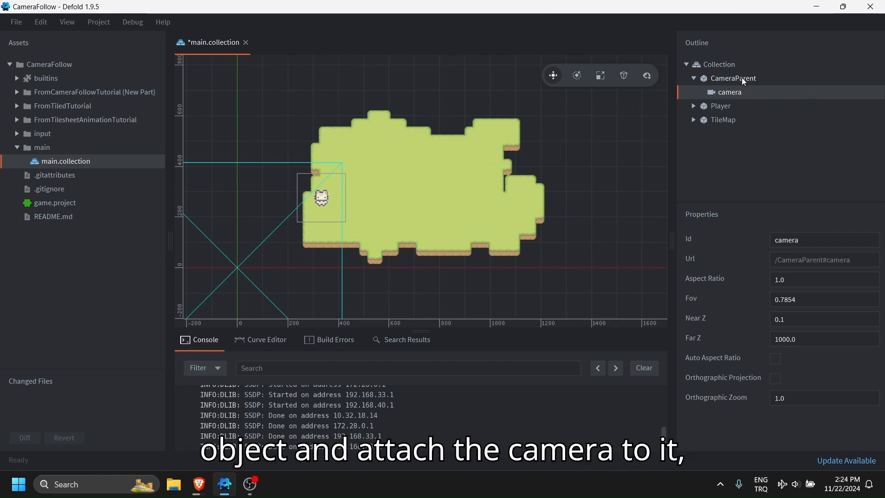
- Move CameraParent to x 700, y 195 so its camera frame sits over the grass map
click(732, 78)
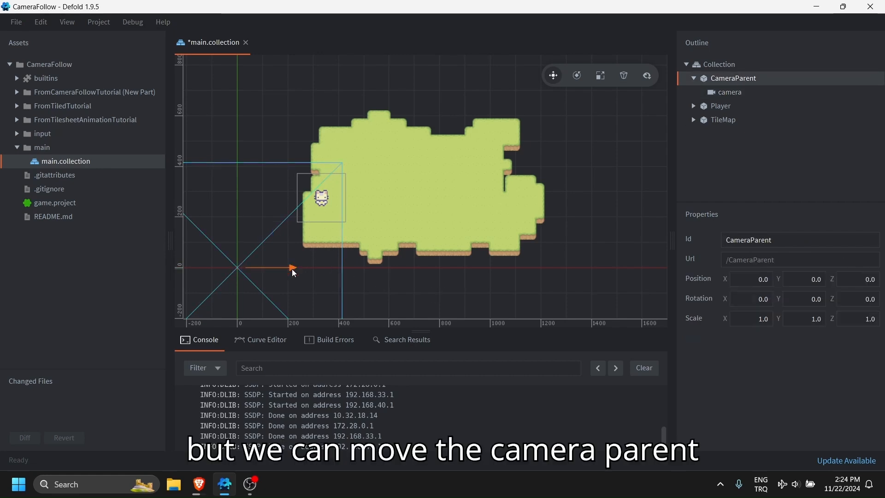
drag(291, 267, 414, 267)
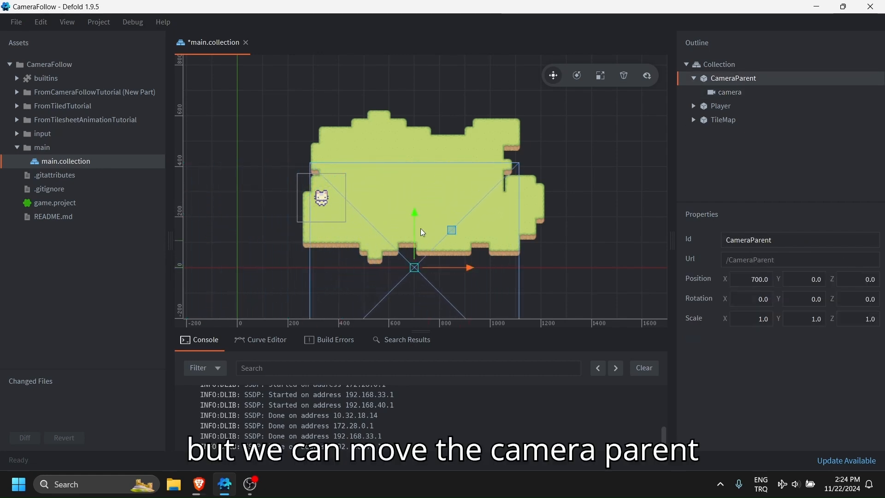
drag(414, 267, 414, 217)
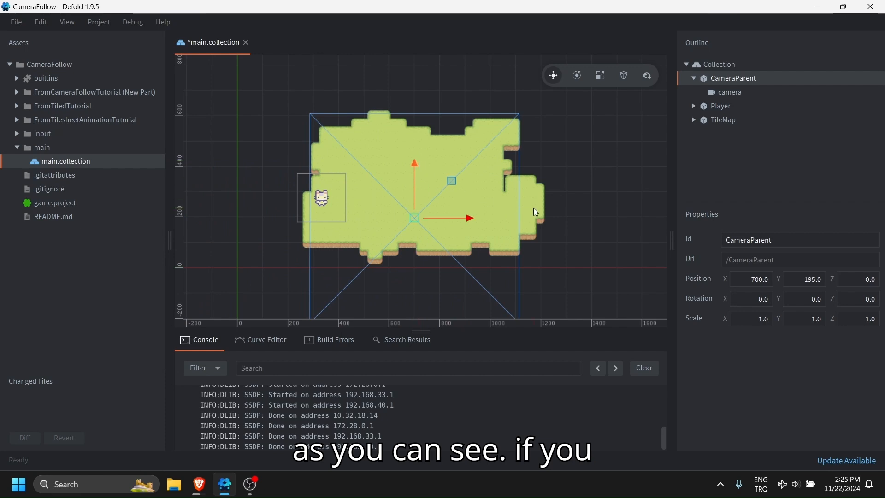
mouse_move(535, 208)
text(600)
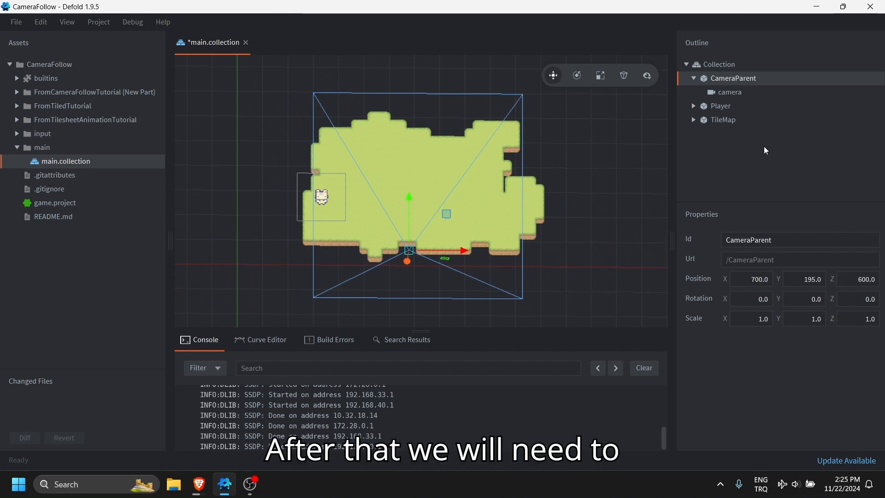
mouse_move(70, 67)
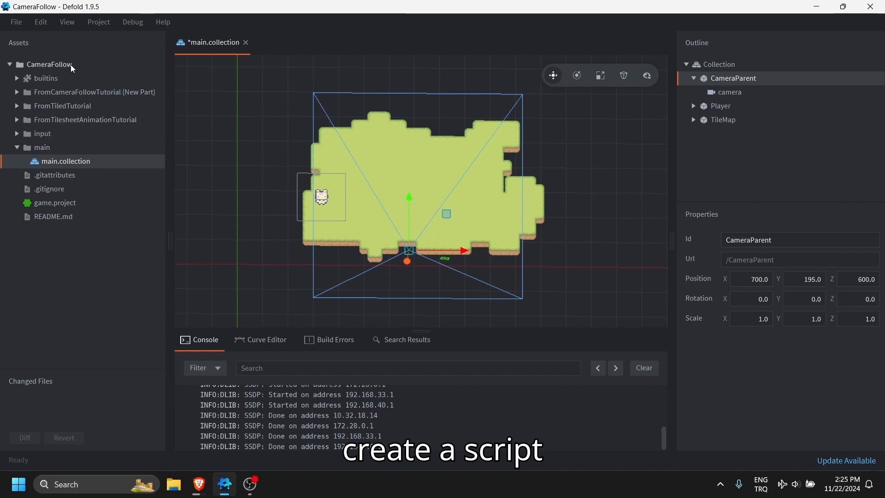
- Create a new script named CameraParent in the project folder and open it for editing
right_click(50, 64)
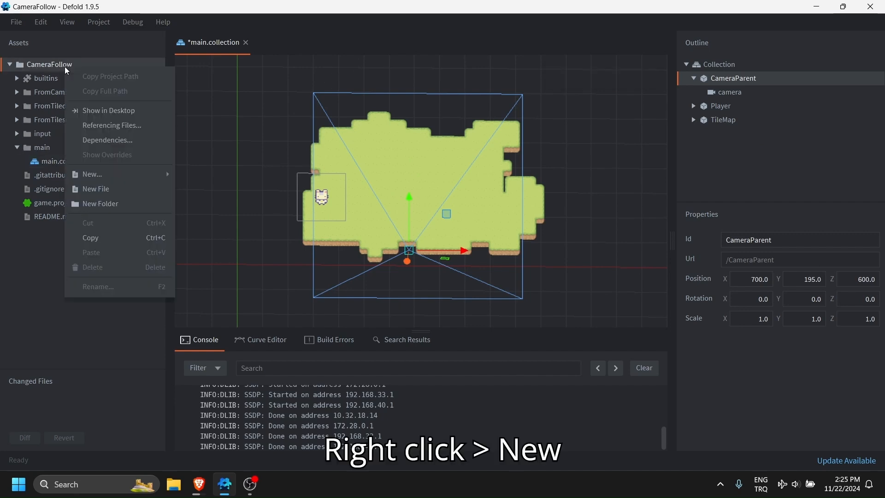
click(91, 174)
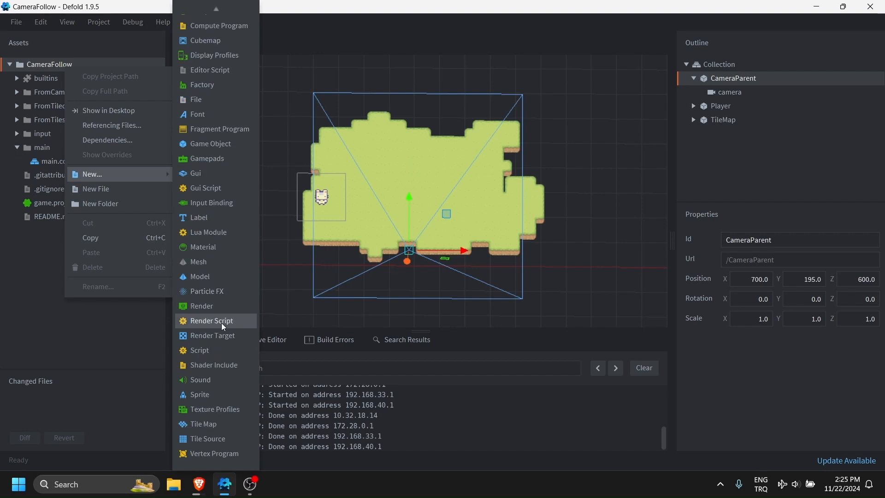
click(199, 349)
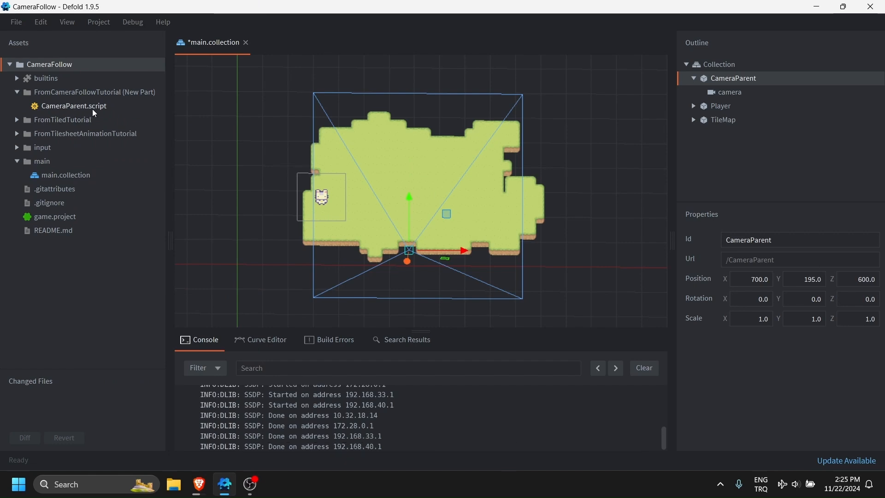
double_click(73, 106)
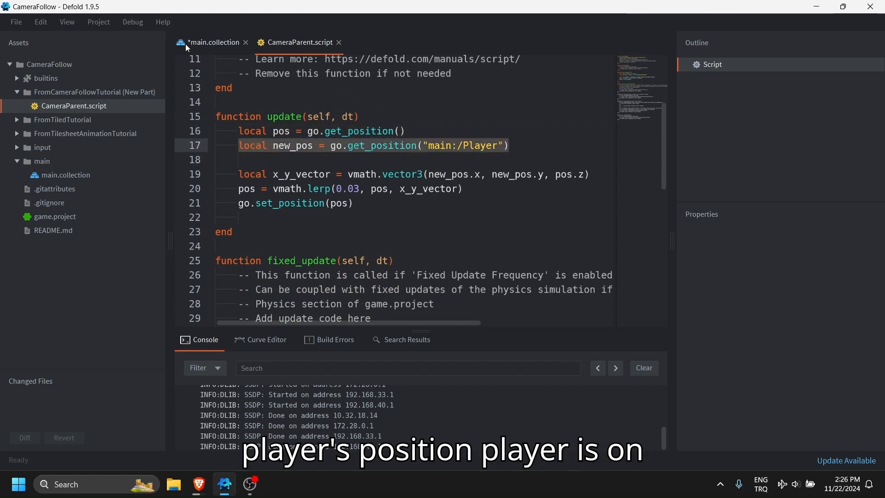
click(213, 42)
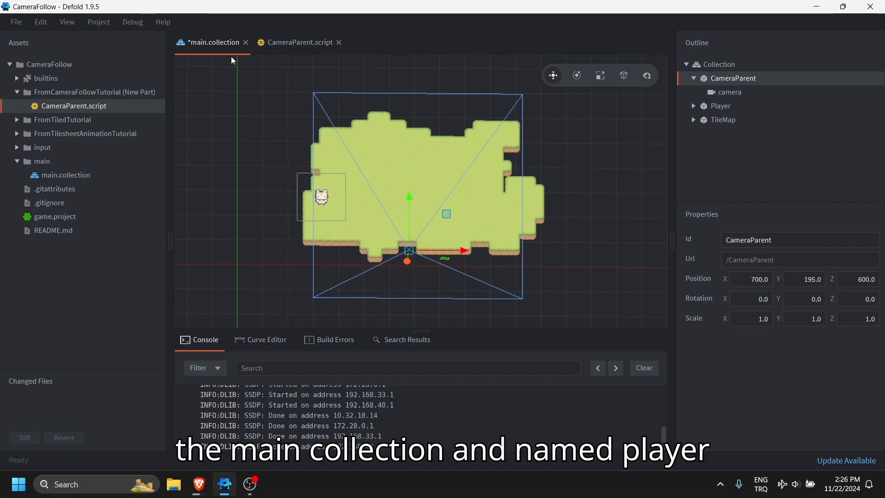
click(297, 42)
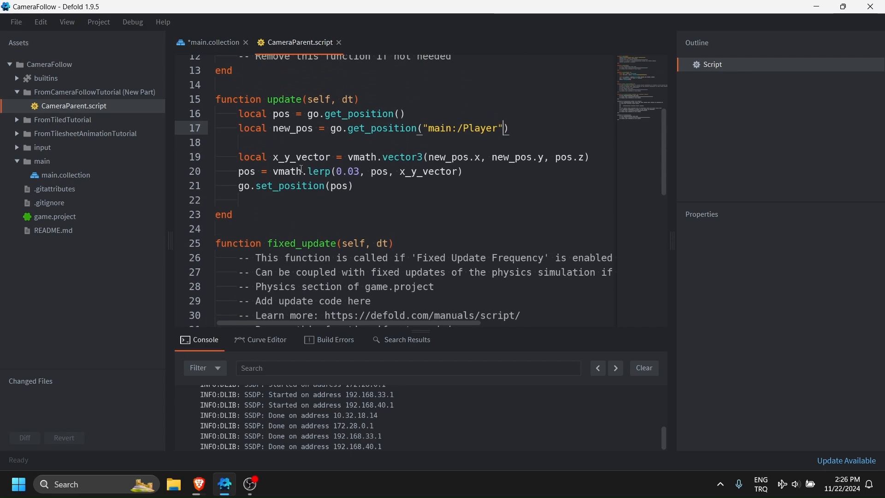
double_click(301, 157)
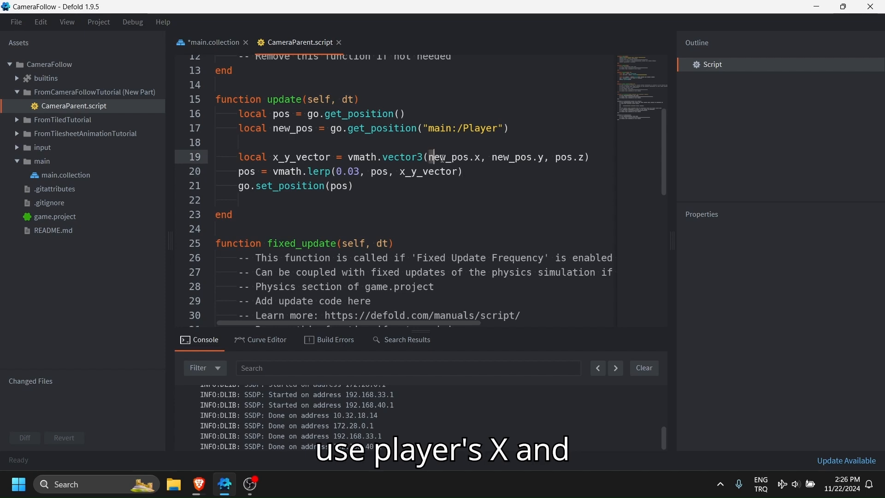
double_click(456, 157)
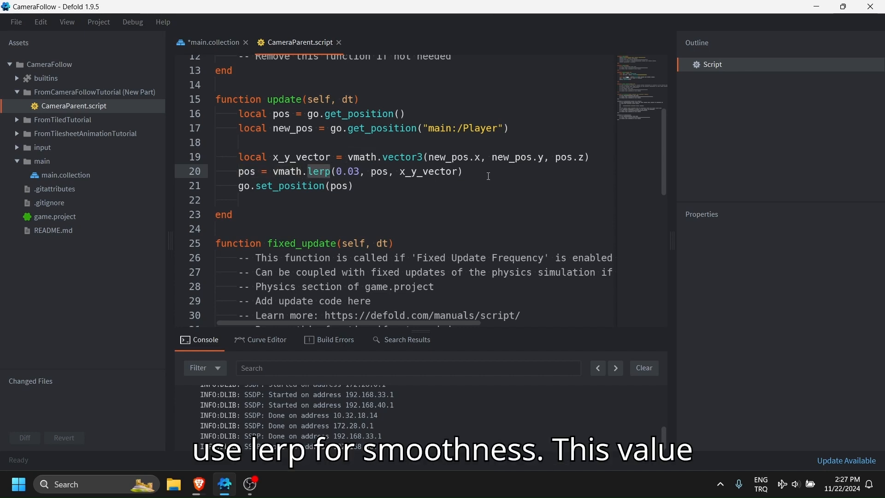
double_click(321, 171)
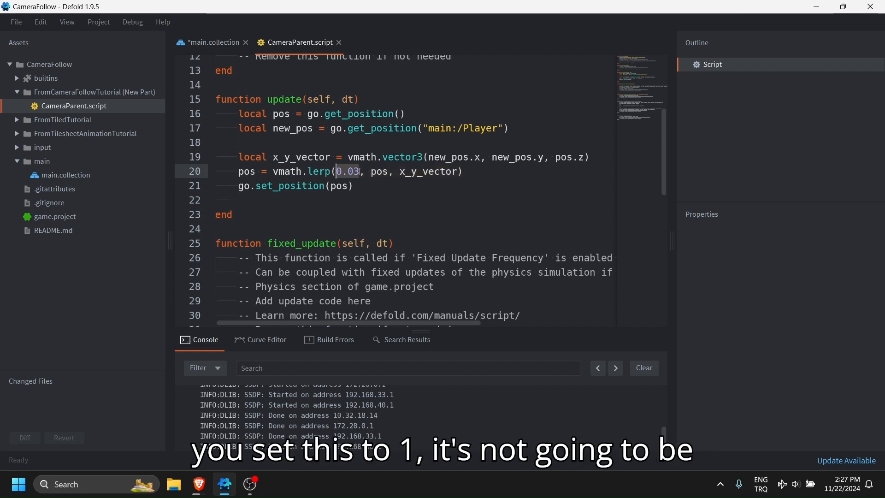
text(1)
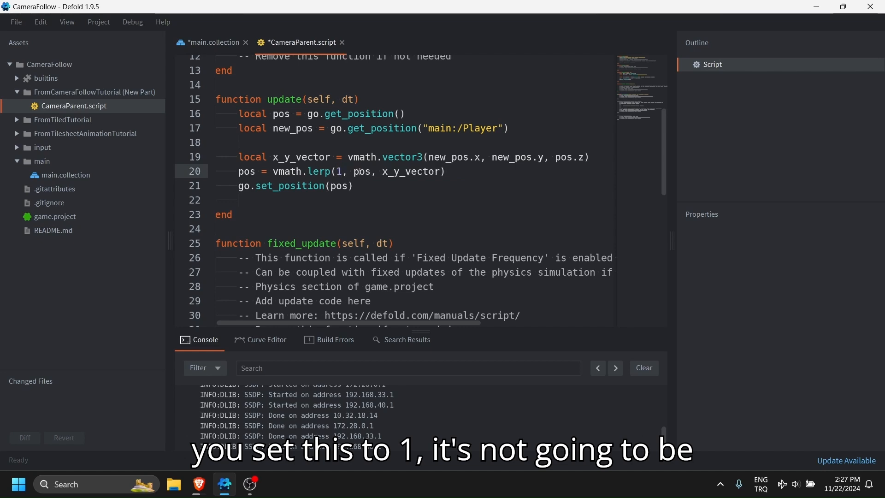
text(0.0)
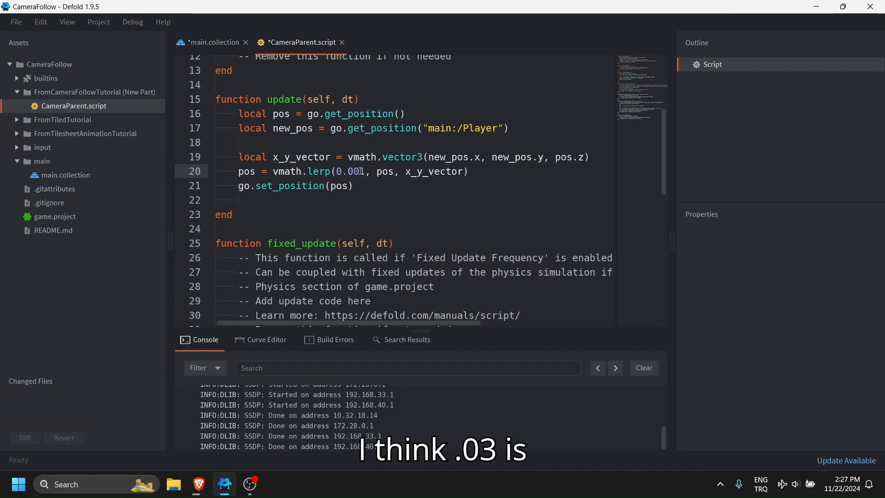
text(0.03)
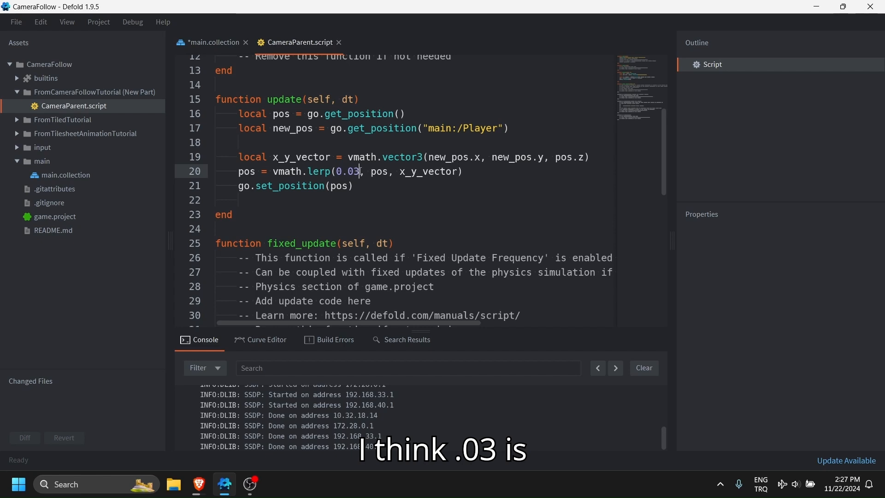
mouse_move(396, 185)
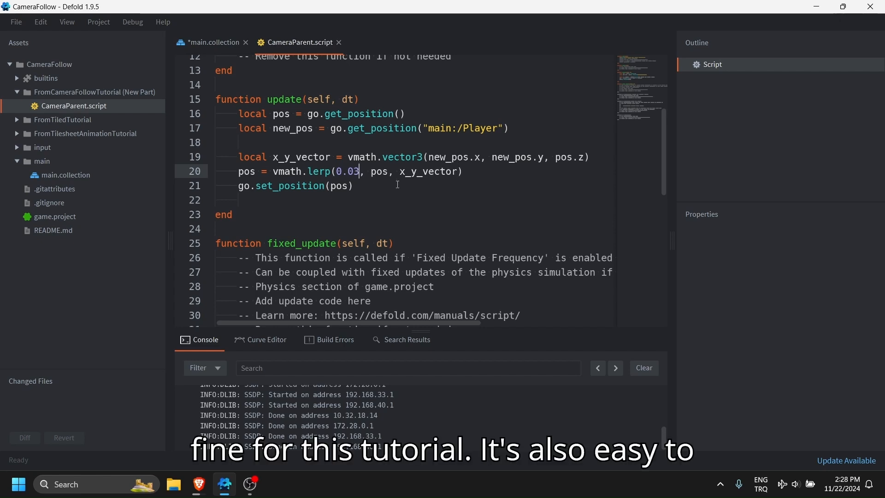
mouse_move(433, 213)
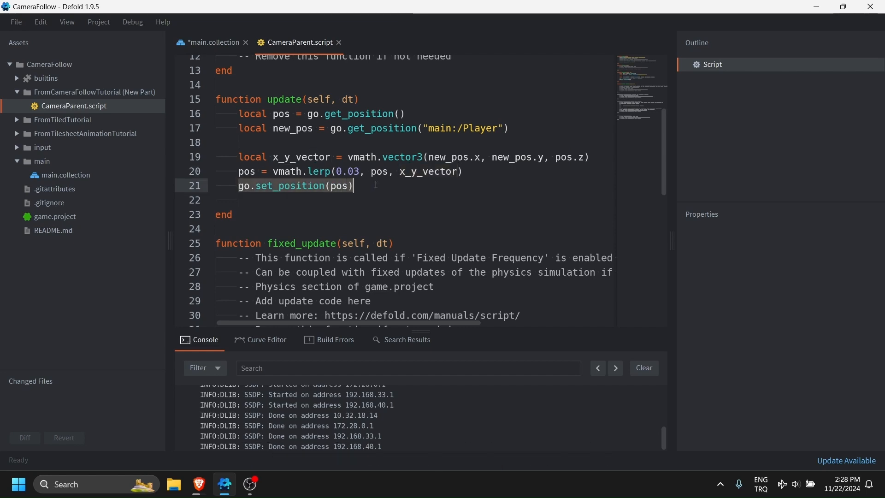
- Attach CameraParent.script as a component file of the CameraParent game object in main.collection
click(214, 42)
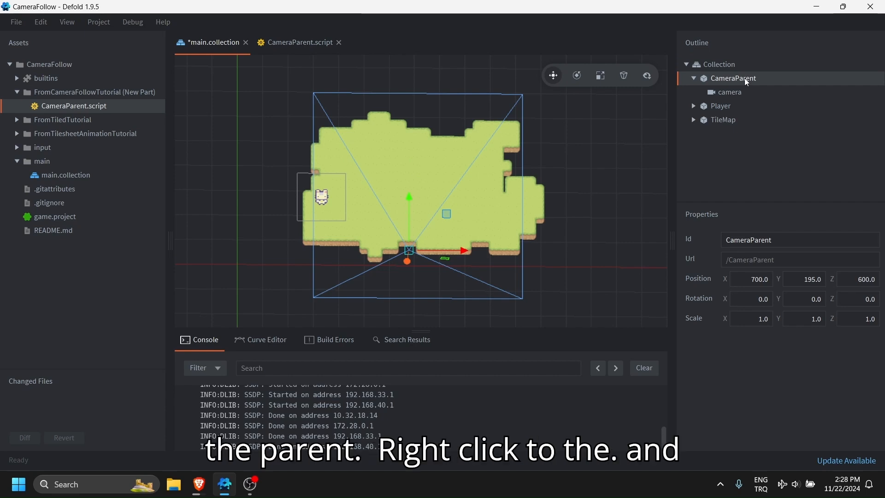
right_click(732, 78)
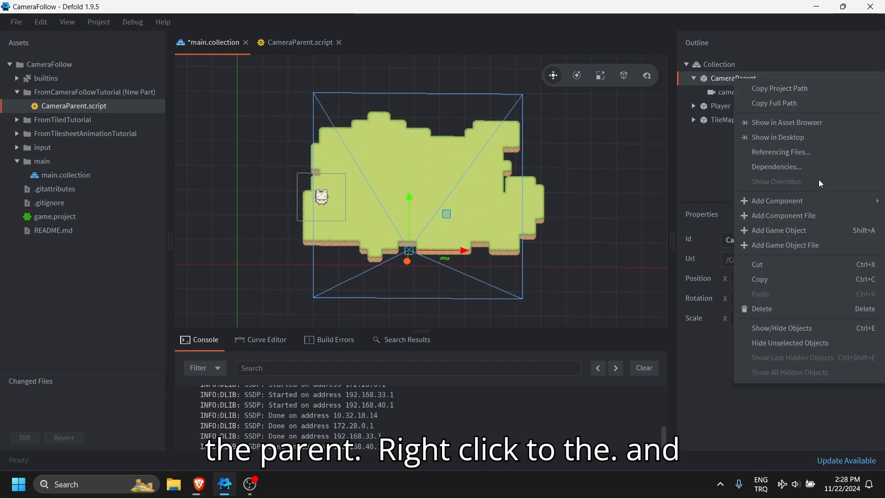
click(783, 215)
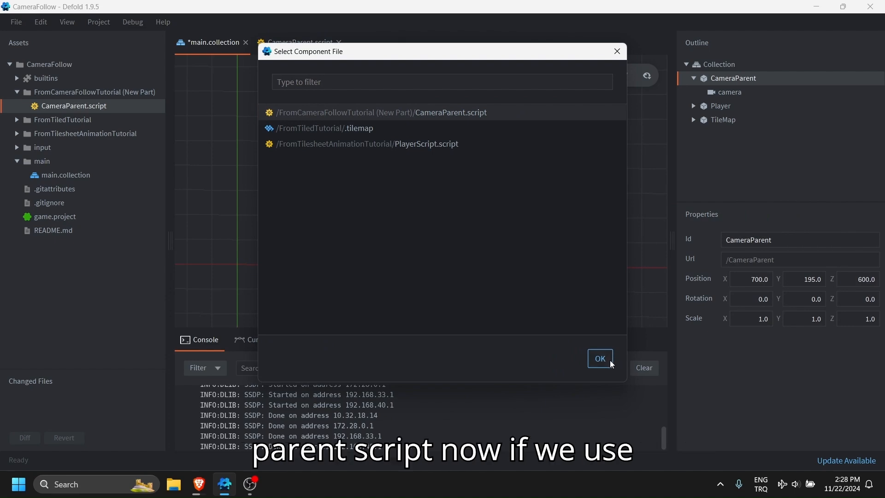
click(599, 358)
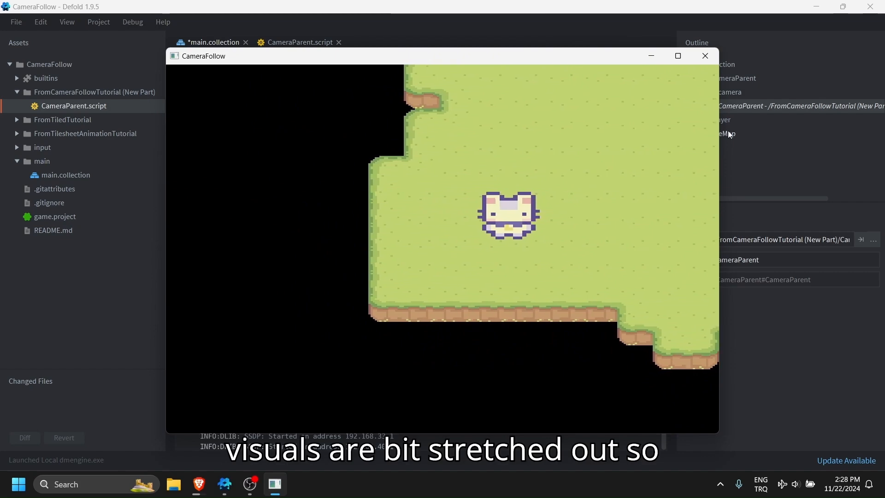
- Close the running CameraFollow game and select the camera component to show its properties
click(704, 55)
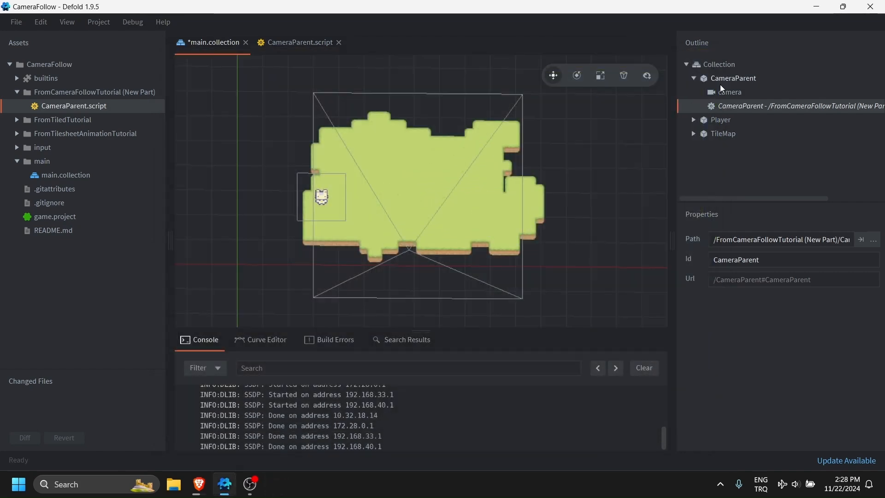
click(729, 92)
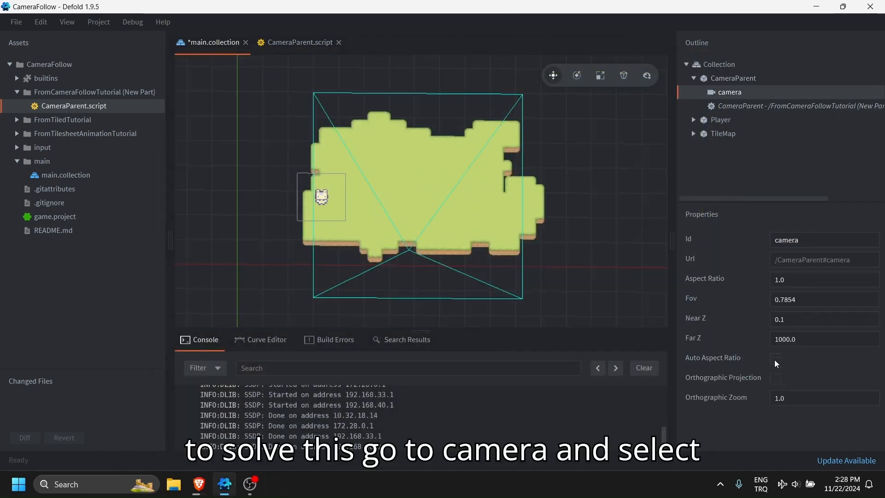